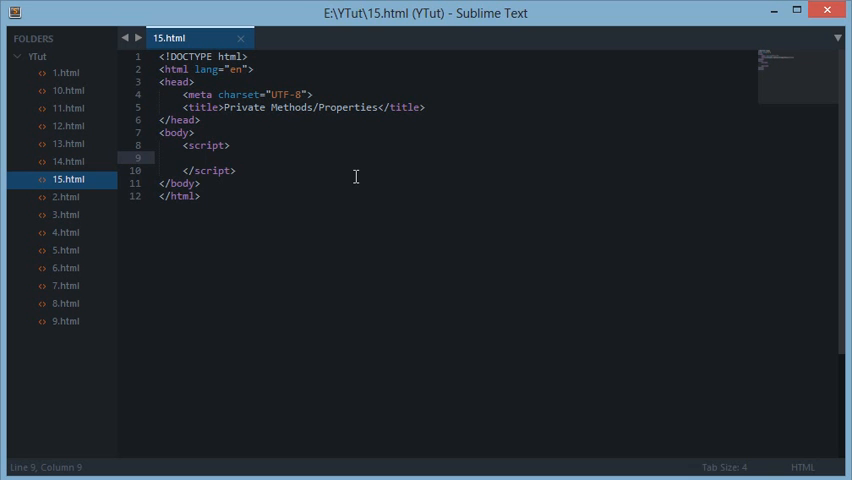
Step: Write function PetrolPump(petrol_liters) { with a '// Private vars' comment inside the script block
type("function")
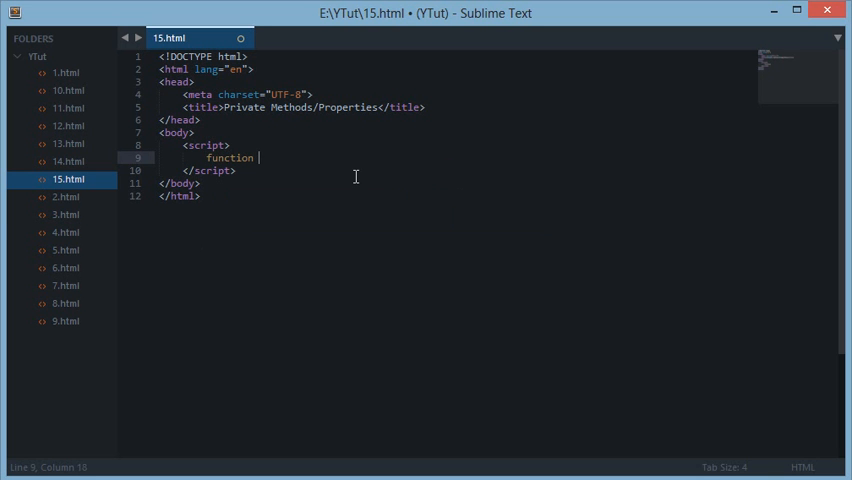
type("PetrolP")
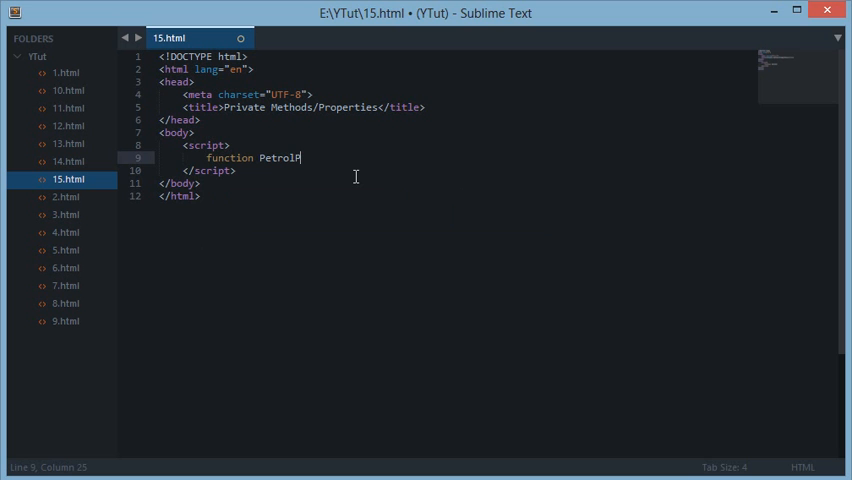
type("Pump()")
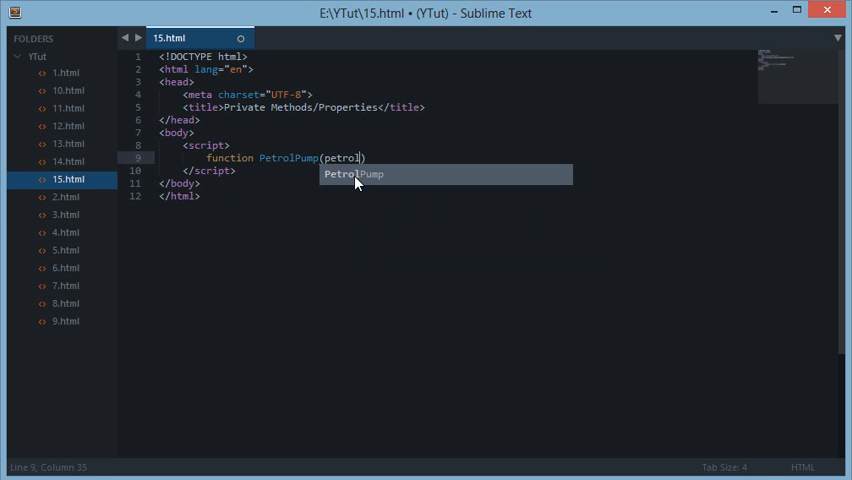
type("_liters")
type("// Pri")
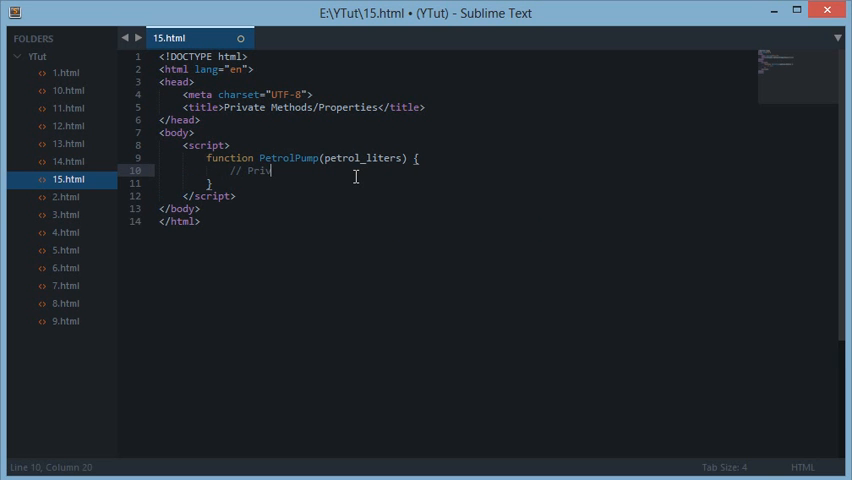
type("vate vars")
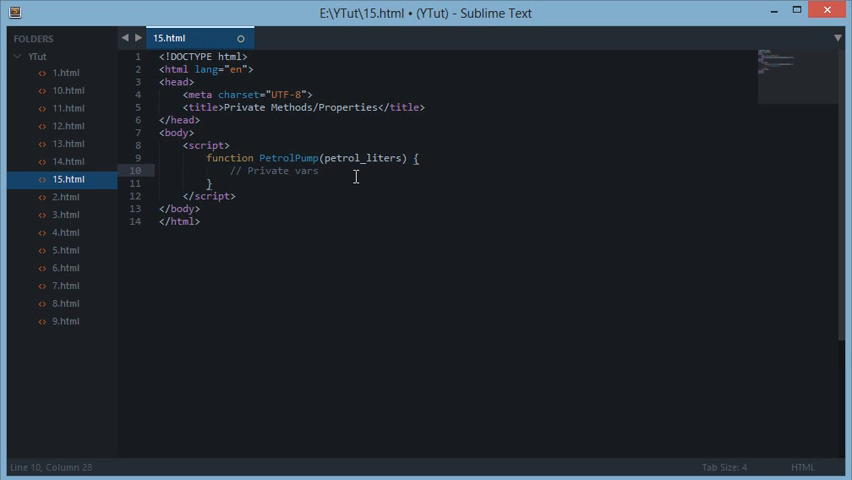
key("Enter")
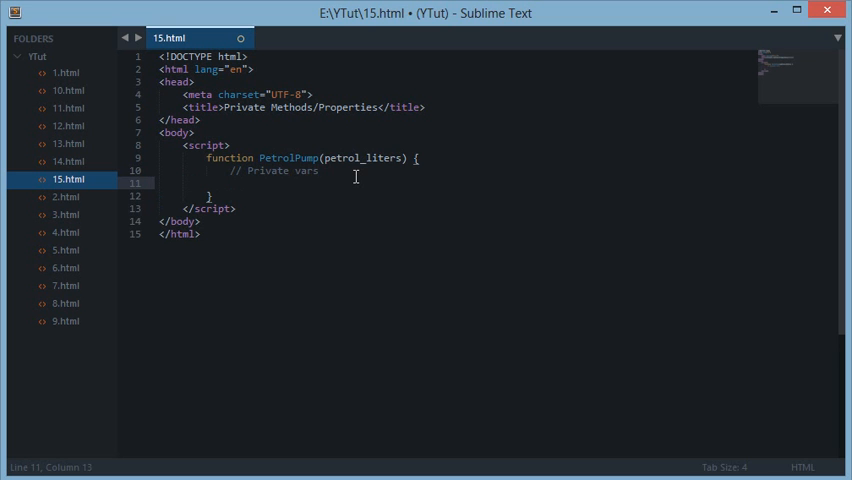
Step: Discard abandoned 'var' and 'this' starts for the private variable line
type("var")
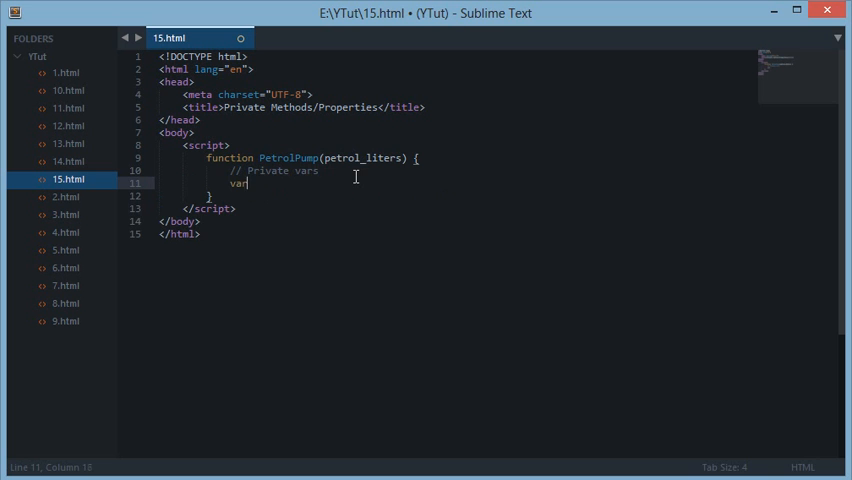
key("backspace")
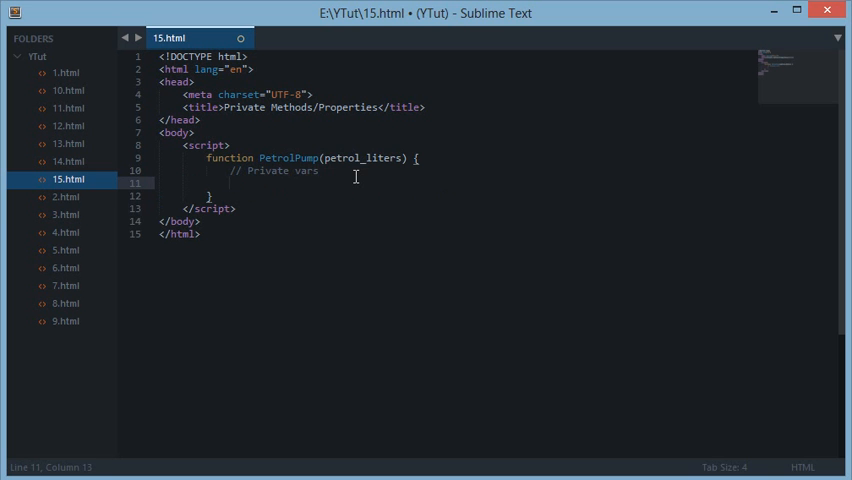
mouse_move(360, 182)
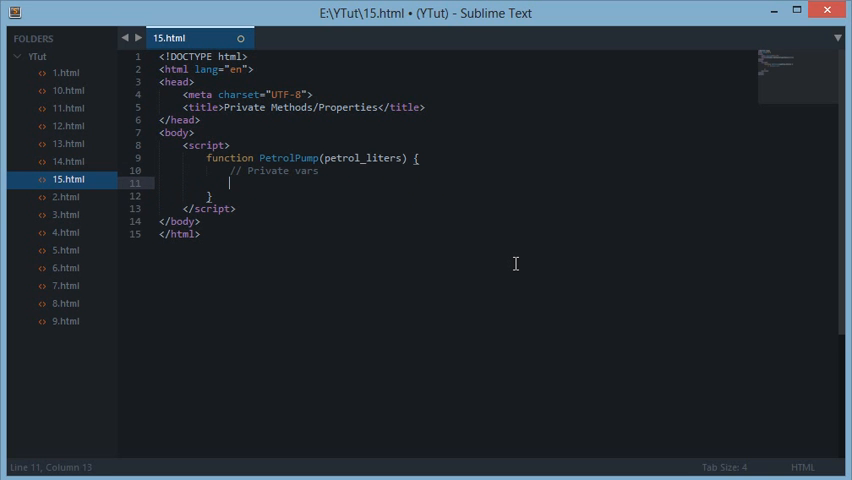
type("thi")
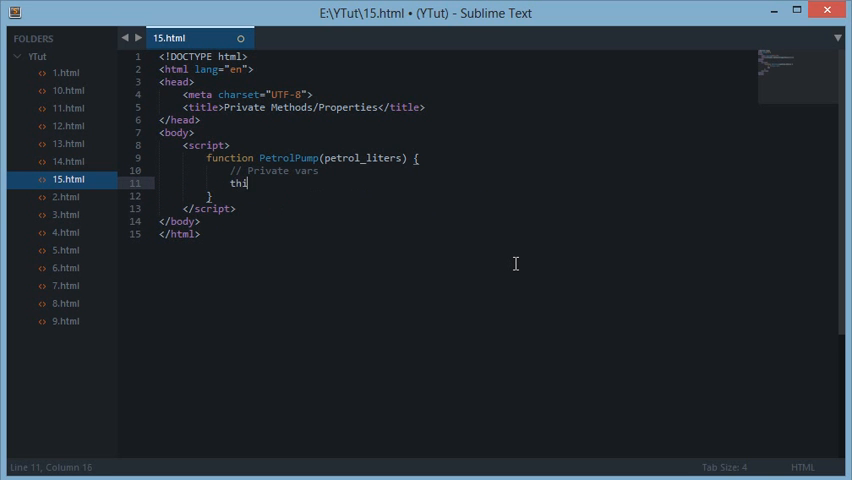
key("backspace")
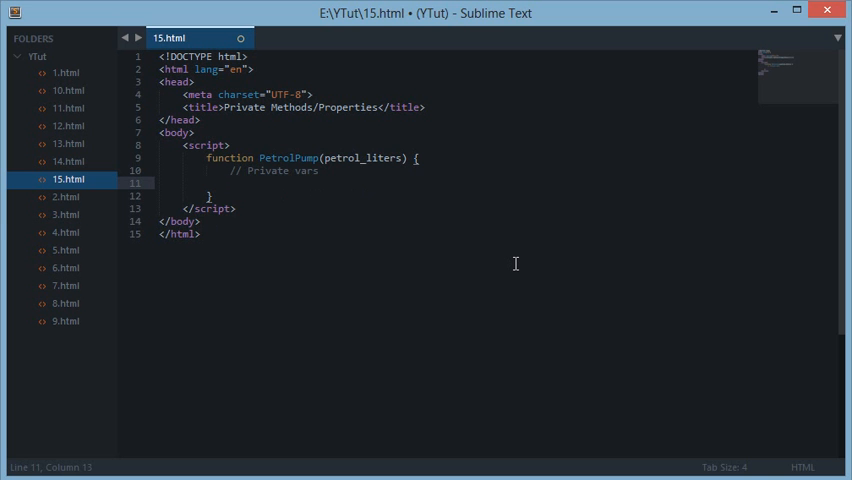
Step: Write petrol_price_per_liter = 50; with a '// 60 INR = 1$' comment
type("petrol")
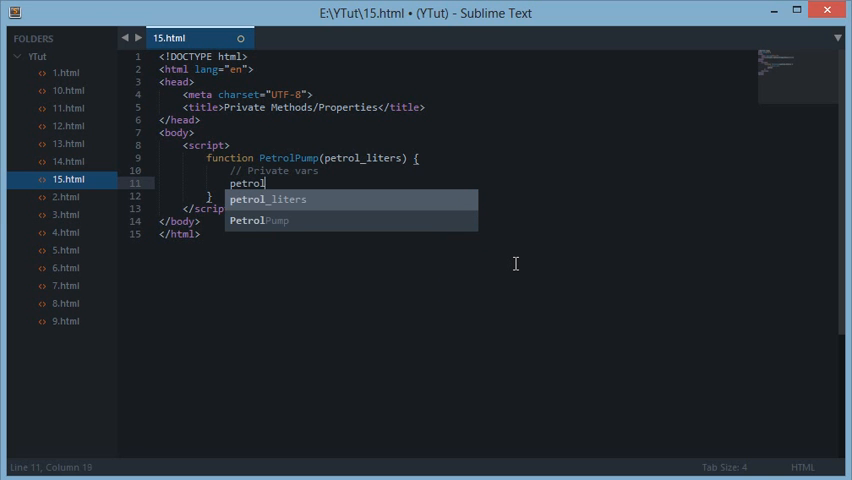
type("_price_per")
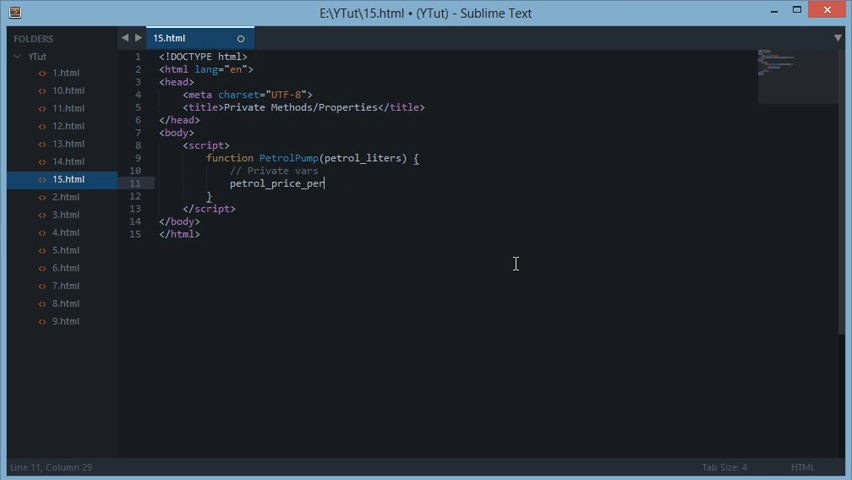
type("liter = 50; //")
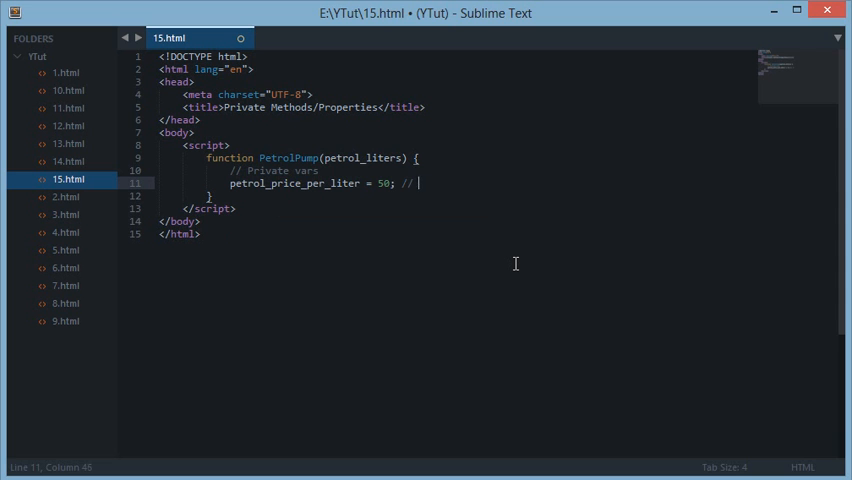
type("60 INR =")
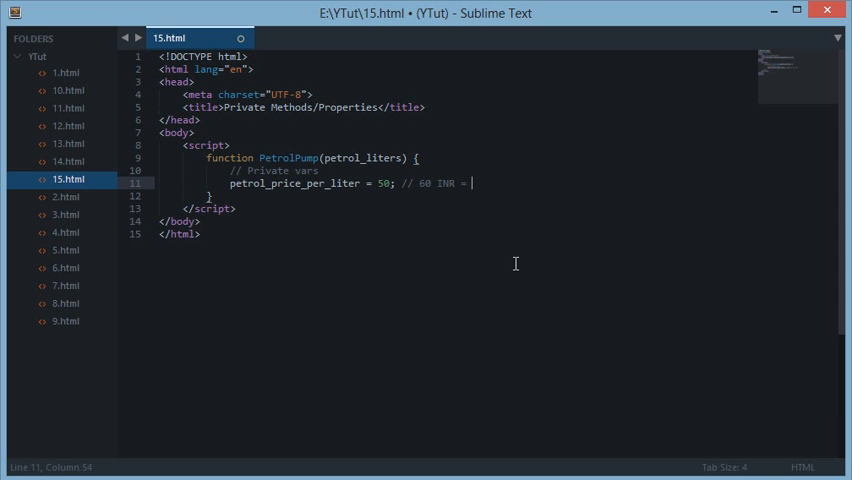
type("1$")
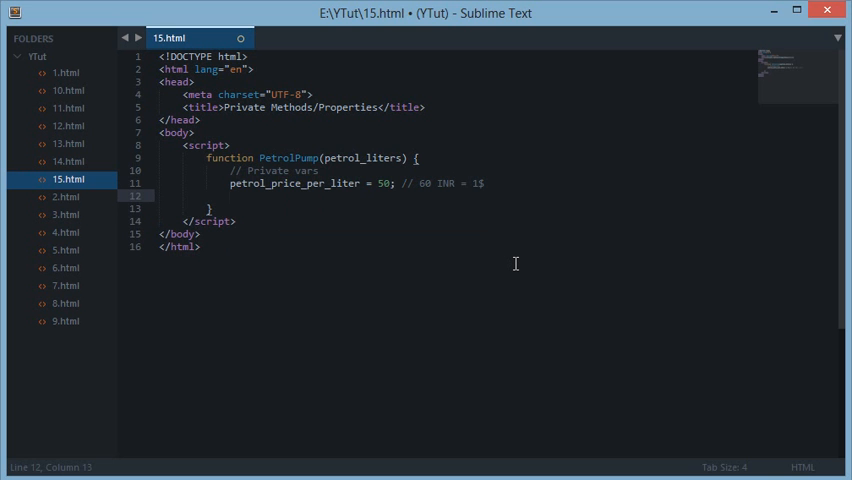
Step: Write totalPrice = function() { return petrol_price_per_liter*petrol_liters; }; under the price variable
type("totalPrice")
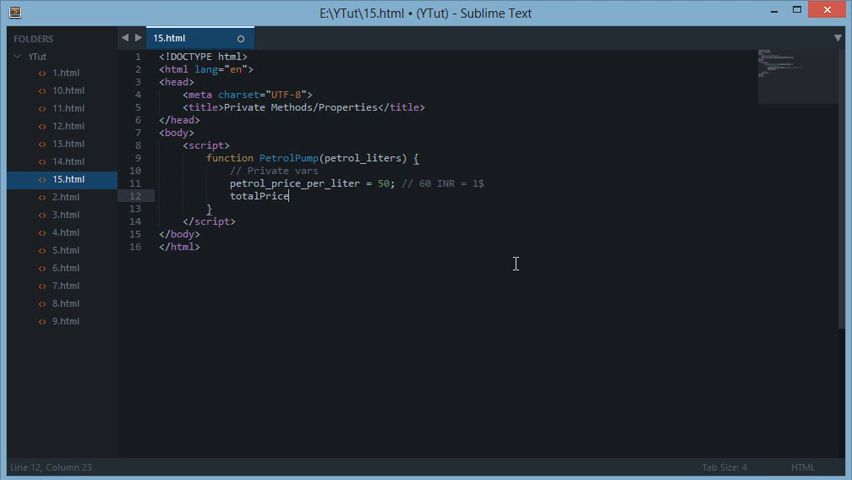
type("= function() {")
type("return petrol_price_per_liter")
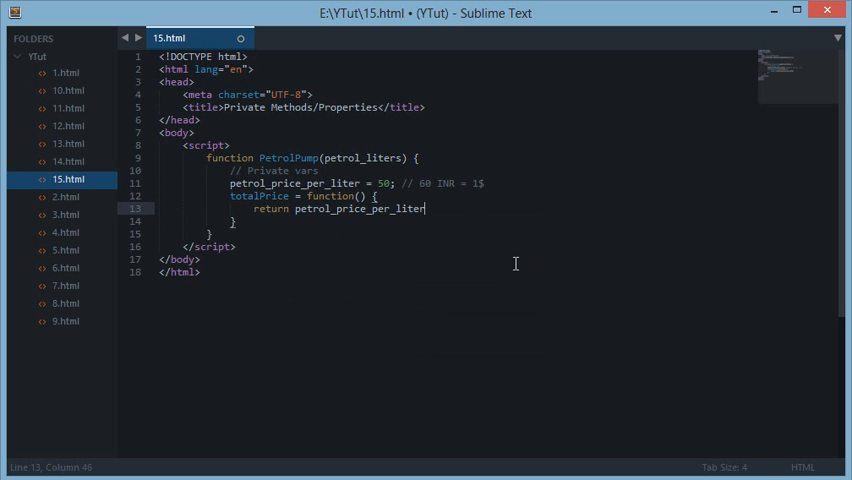
type("*pretrol_liters;")
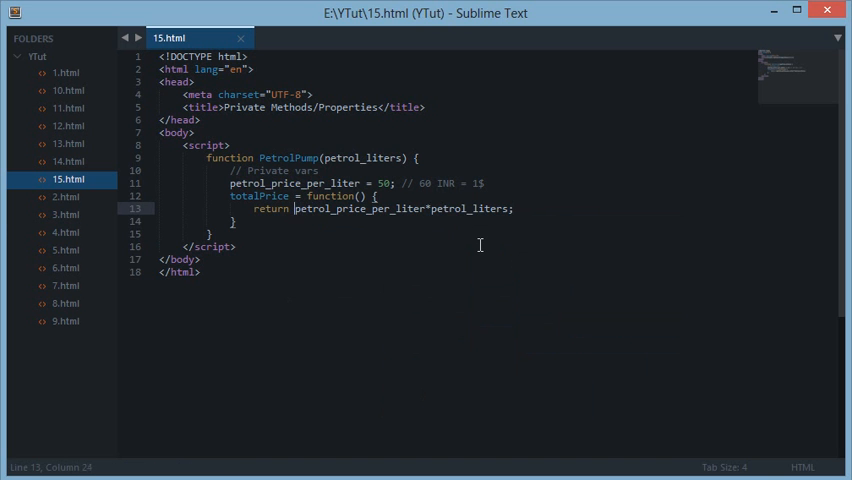
type("this")
left_click(458, 222)
type(";")
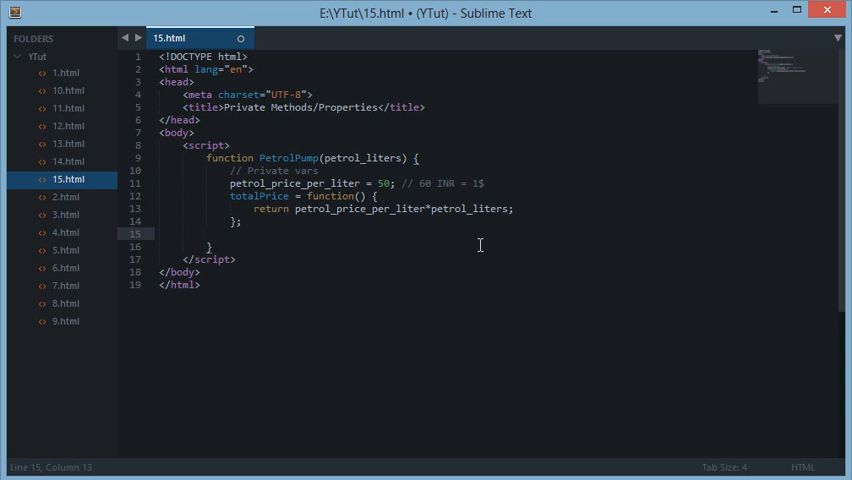
Step: Start a '// Public' section declaring this.fill = function() {
key("Return")
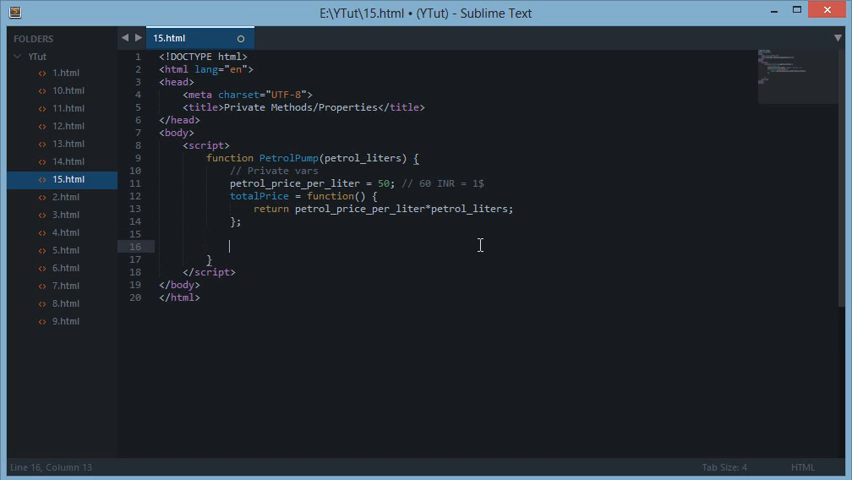
type("// Pub")
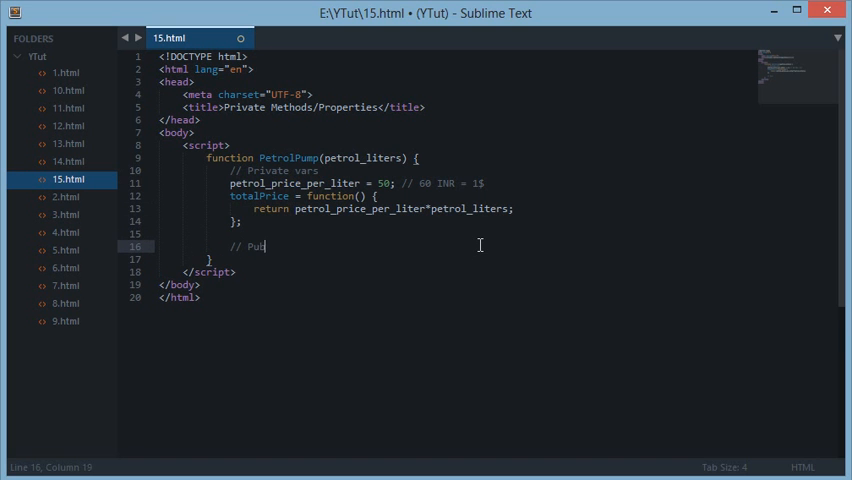
type("lic")
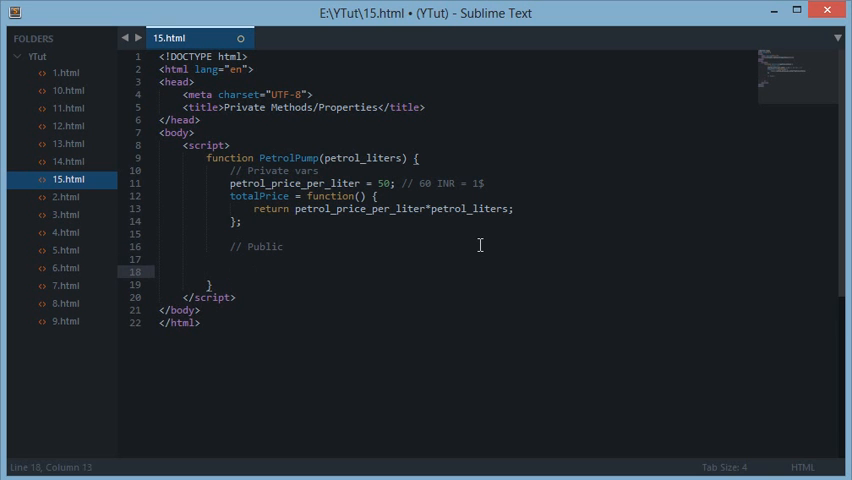
type("this.")
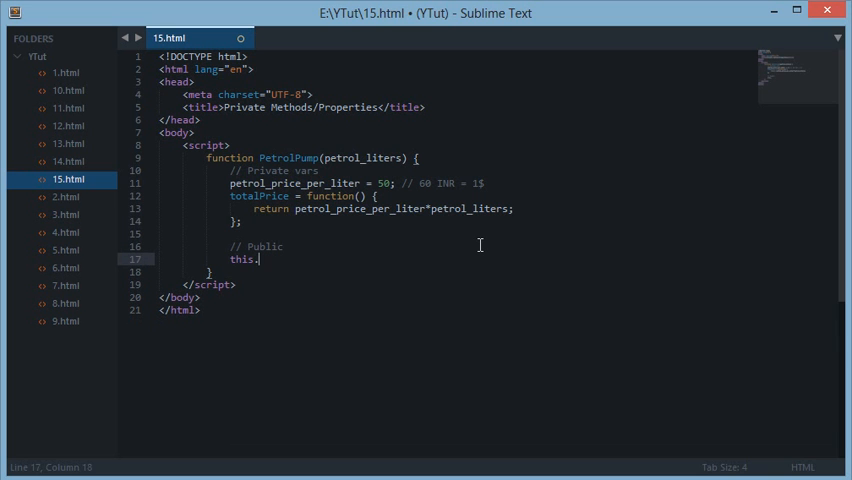
type("filled =")
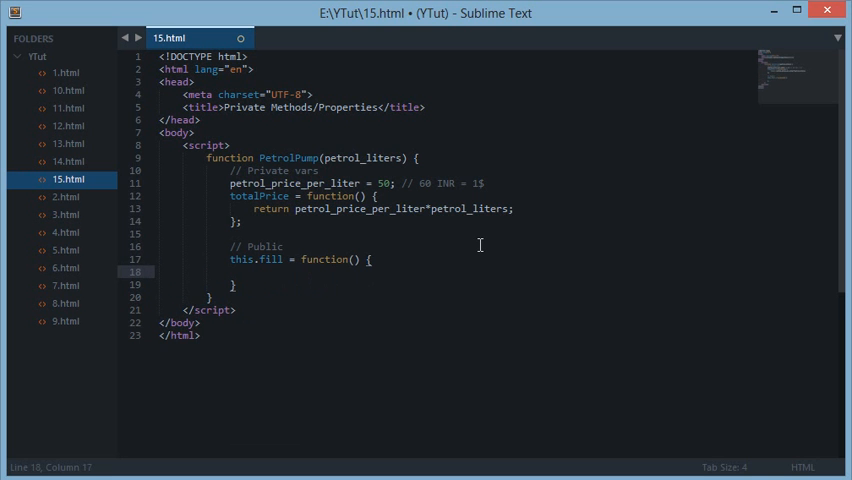
Step: Inside fill, set this.price = totalPrice(); and return "Your Total Price is: "+this.price; then save
type("this.")
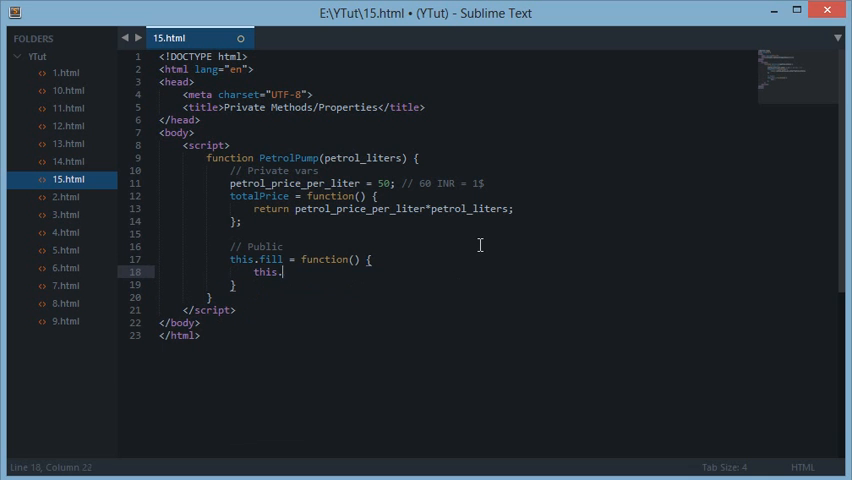
type("price =")
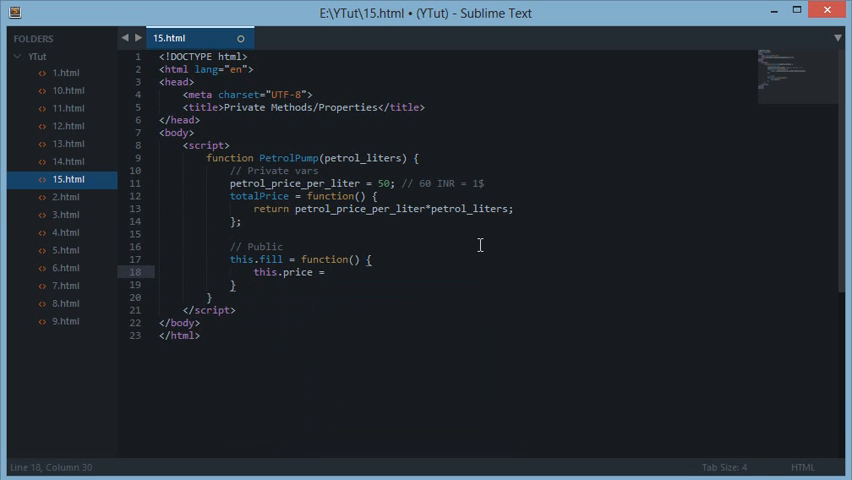
type("totalPrice();")
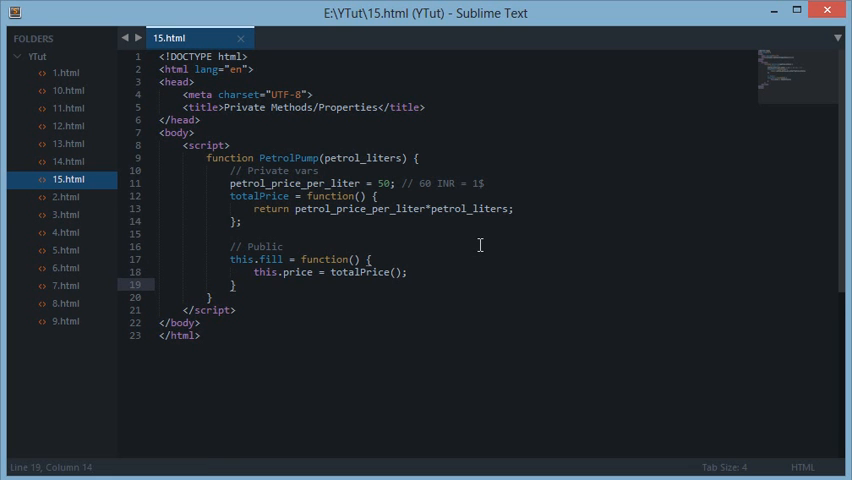
type("return 'this.price;")
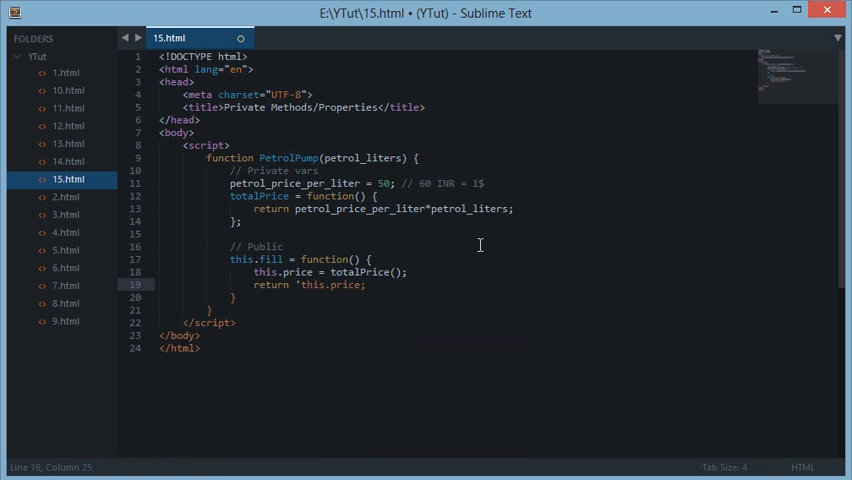
type("Your Total pr")
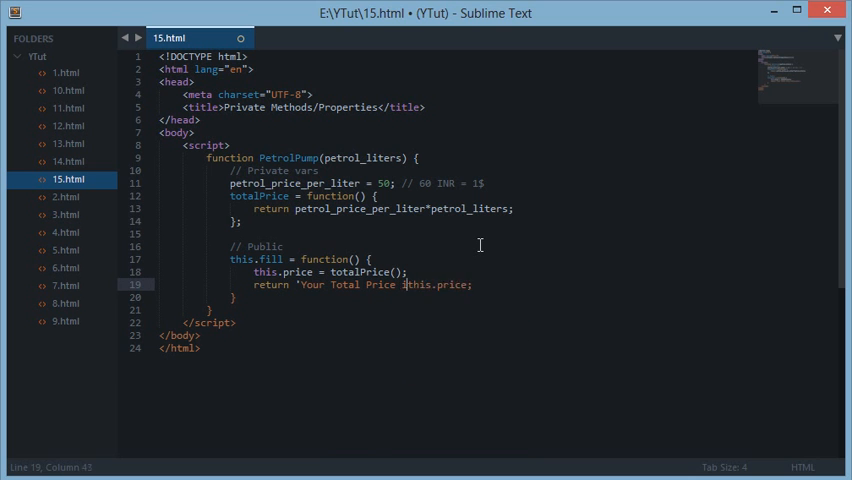
key("ctrl+s")
type("s: '+")
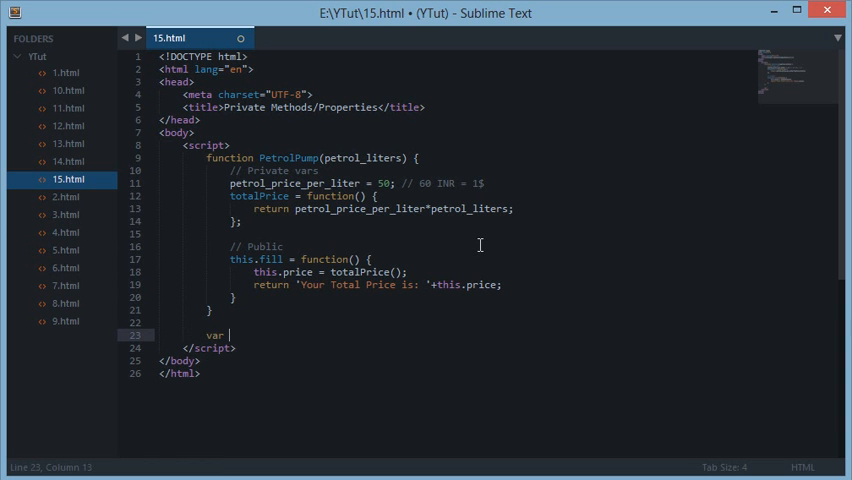
Step: Write var car = new PetrolPump(5); followed by console.log(car.fill());
type("car = new PetrolPump(")
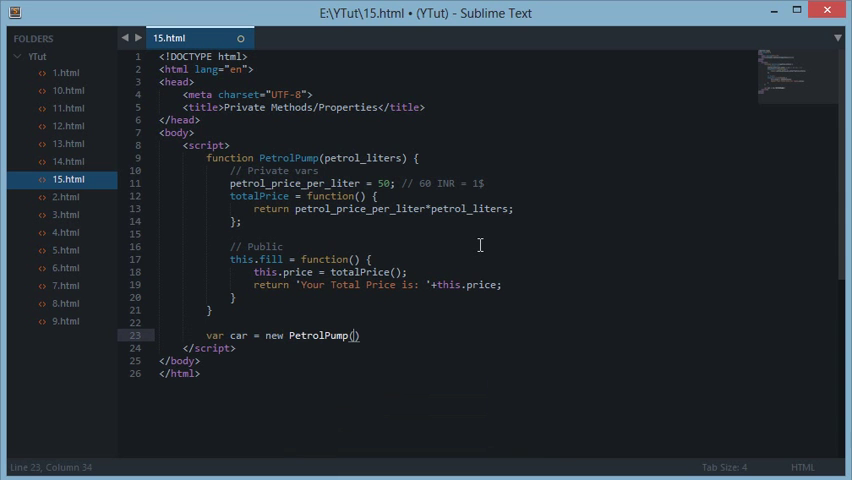
type("5")
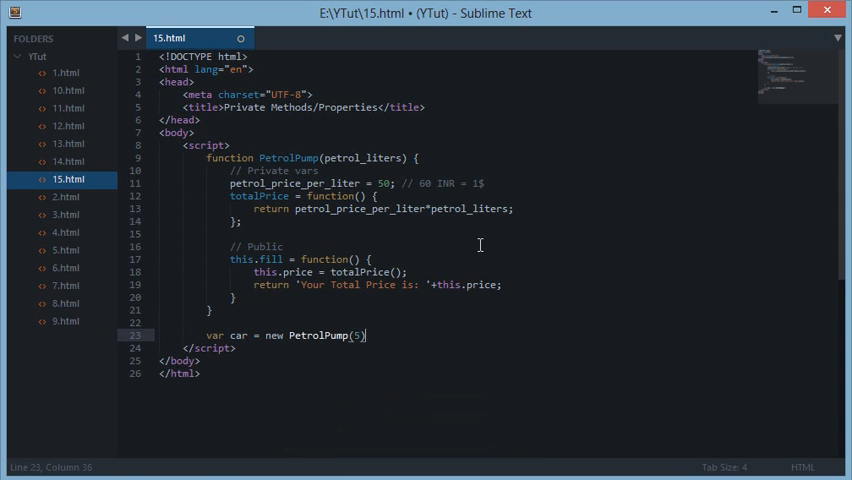
type("console.log(")
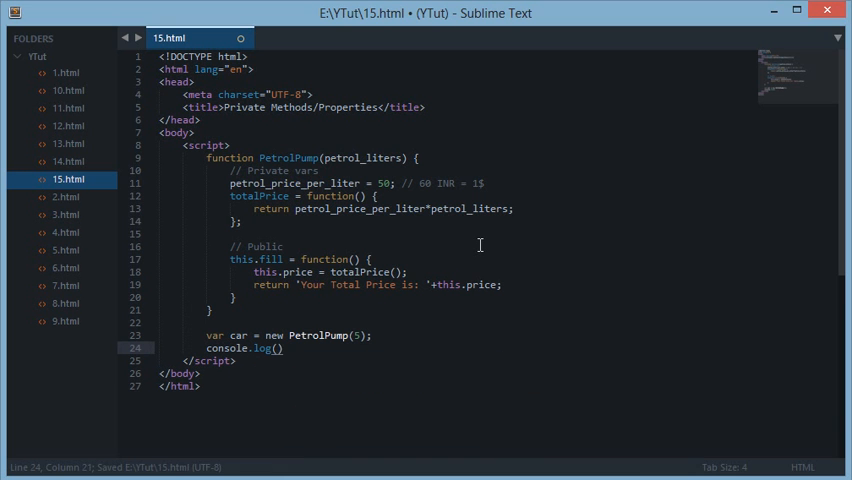
type("car")
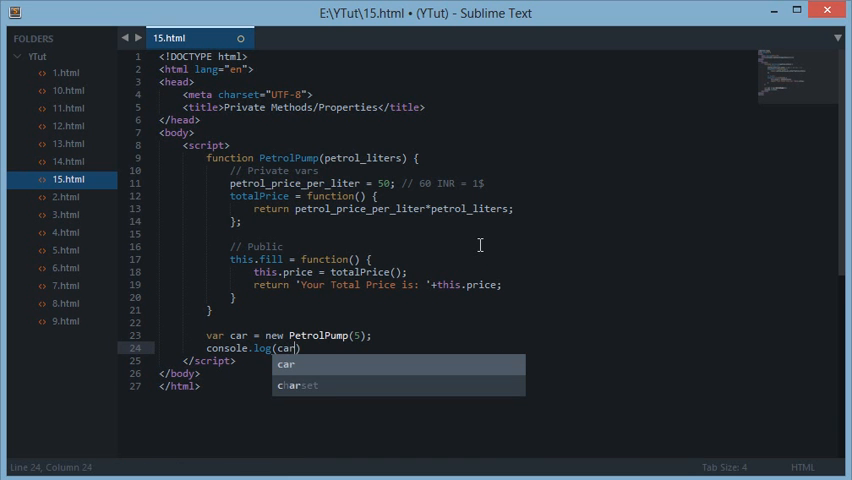
type(".fill")
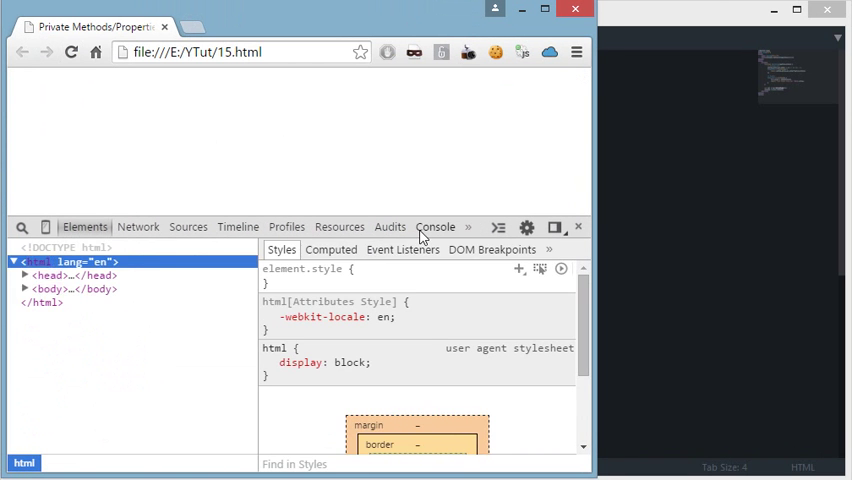
Step: Switch Chrome DevTools to the Console to read the logged total price
left_click(436, 226)
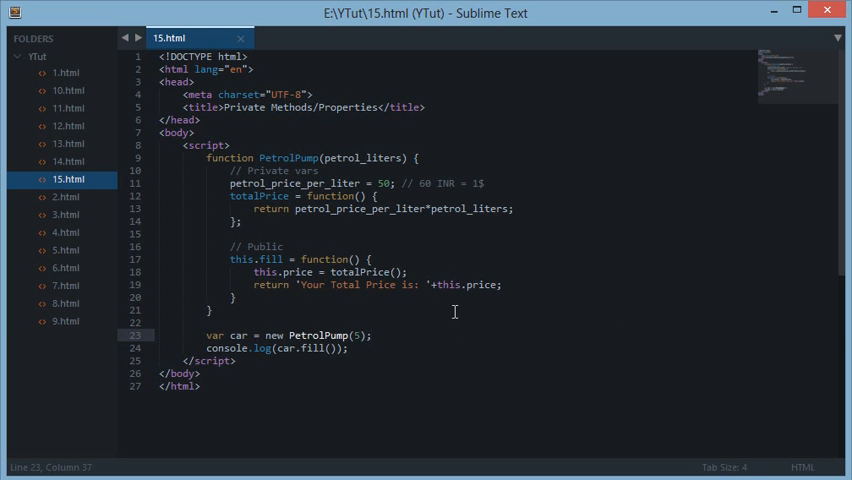
Step: Append '// accessible by this.fill();' after the this.price = totalPrice(); line
double_click(480, 284)
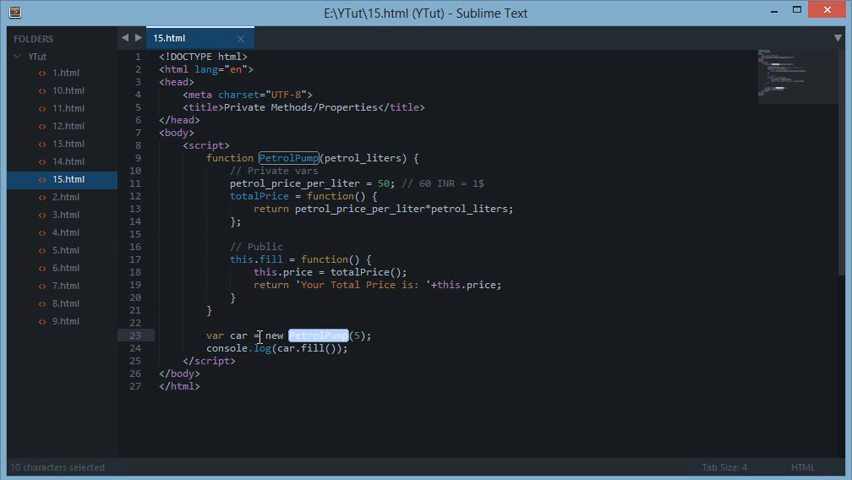
left_click(330, 348)
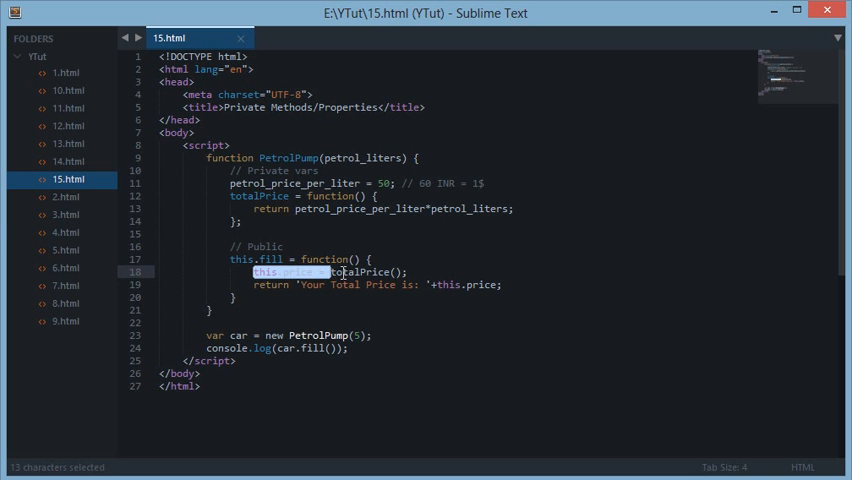
left_click(414, 272)
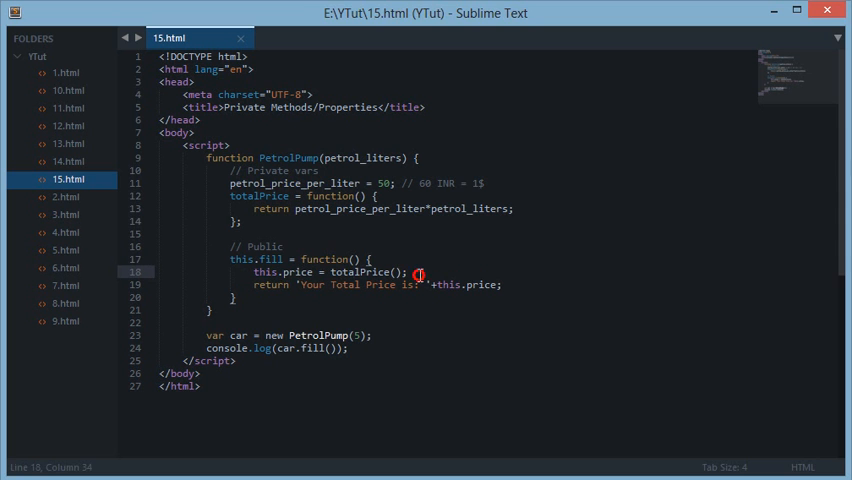
type("// accessible by")
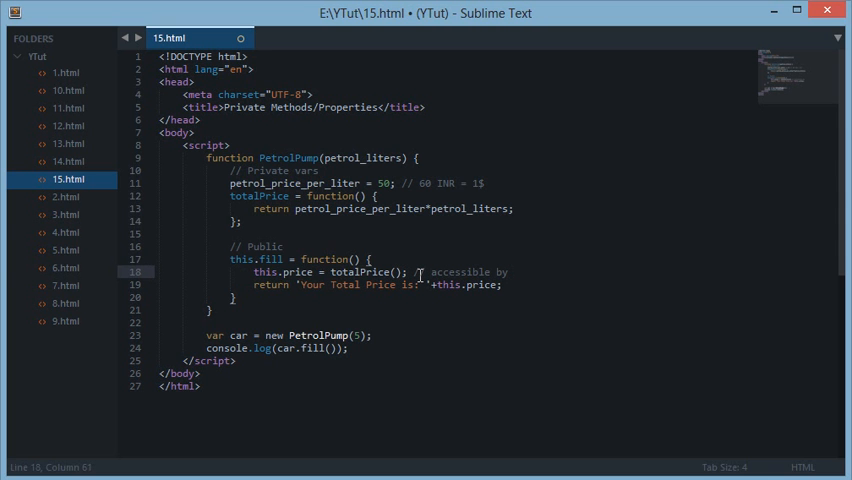
type("this.fill();")
type("console.log(car.")
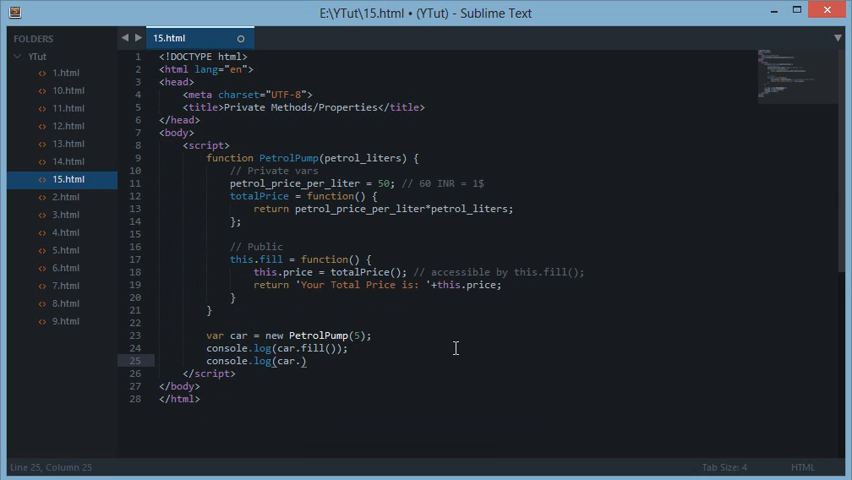
Step: Complete the second log as console.log(car.totalPrice()); marked '// error'
type("totalPrice()")
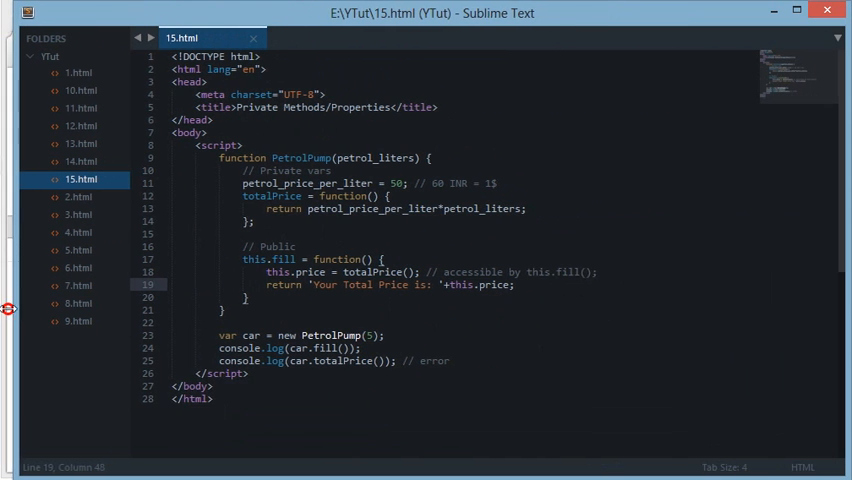
left_click_drag(244, 196, 250, 224)
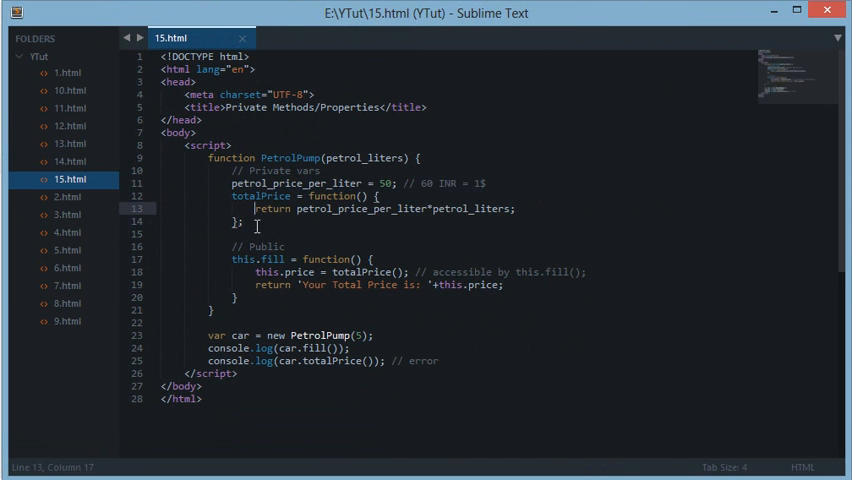
left_click_drag(210, 156, 224, 220)
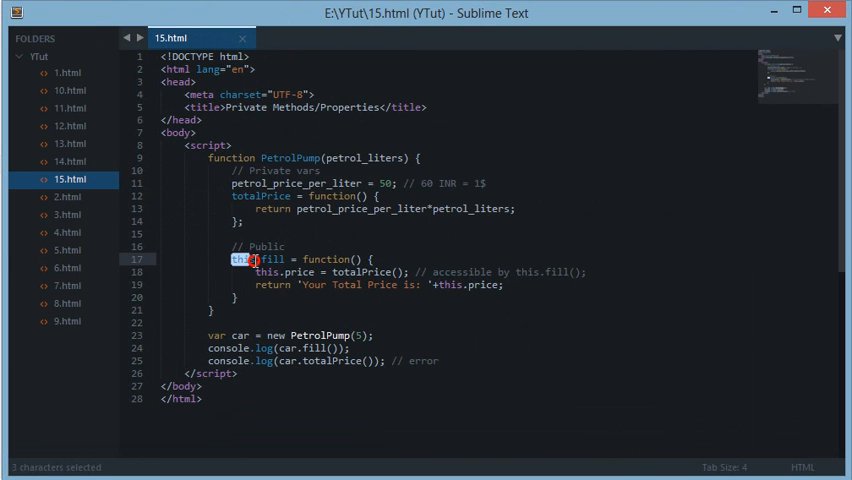
double_click(238, 258)
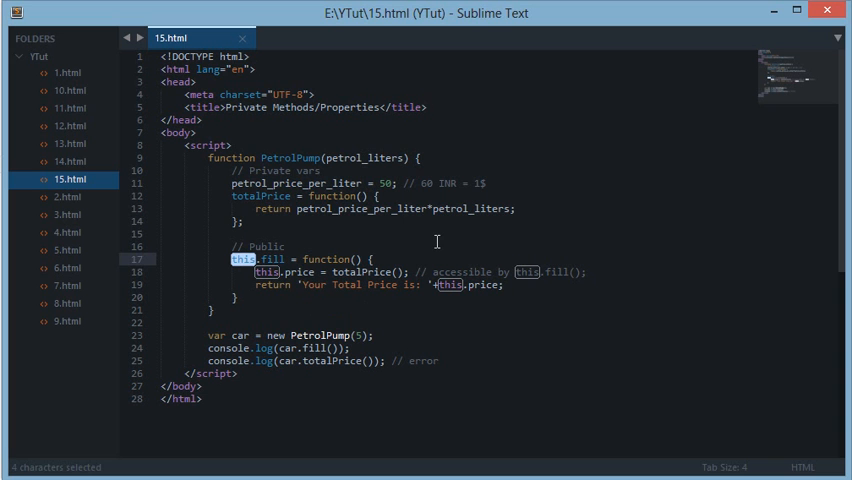
mouse_move(412, 234)
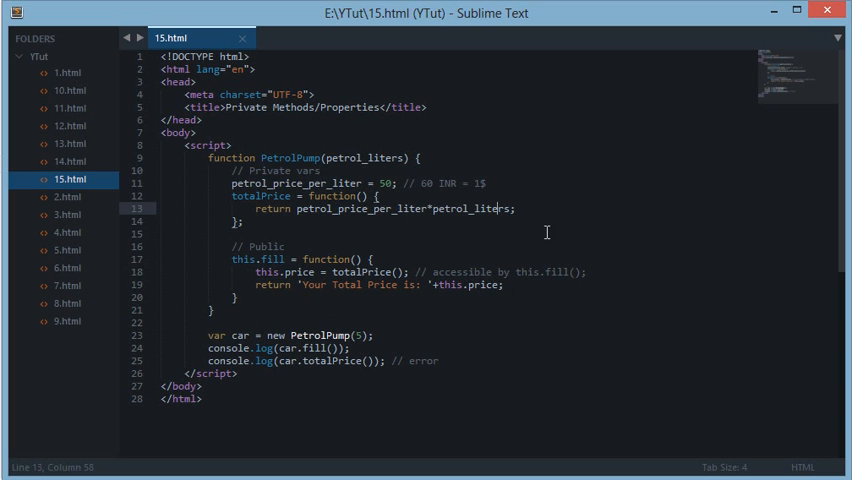
left_click(244, 220)
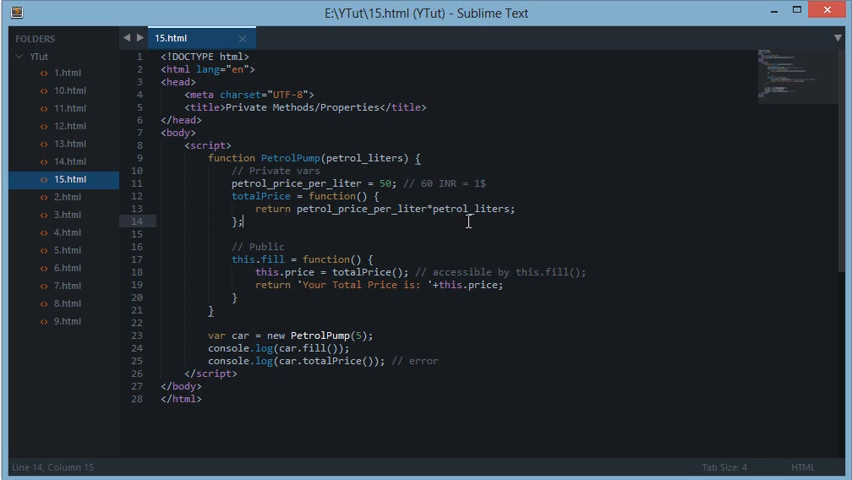